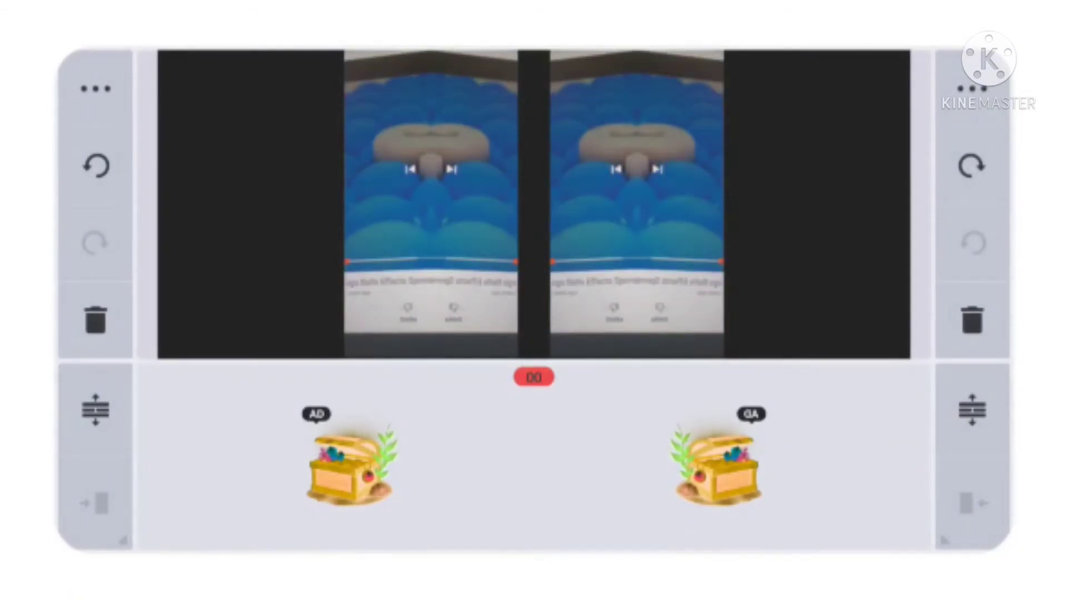
Reverse the mirrored video clip so it plays backwards.
{"action": "left_click", "coordinate": [95, 89]}
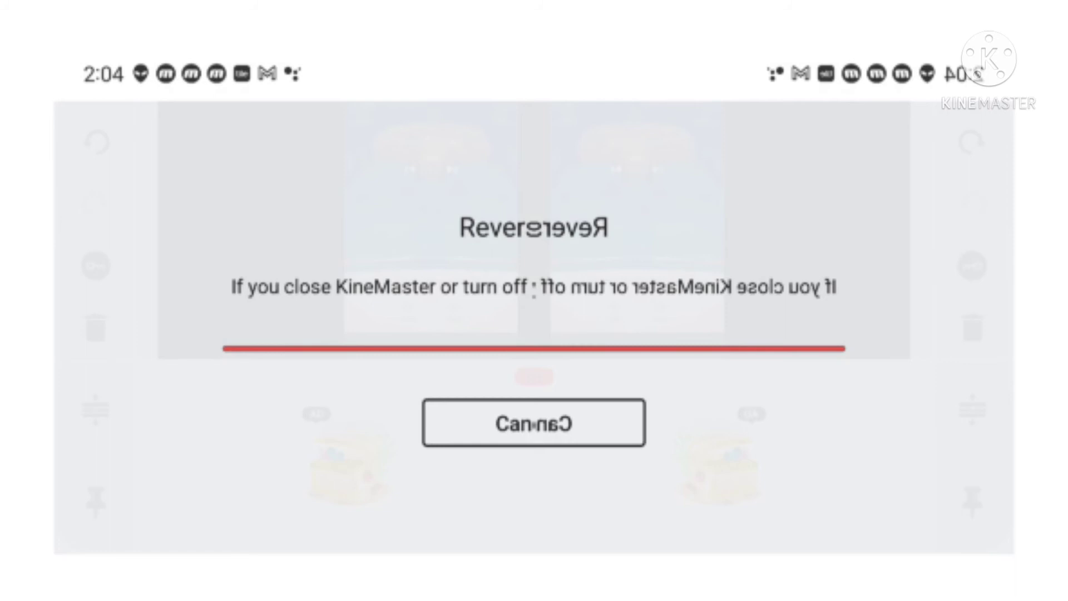
Open the Save as video settings showing resolution, frame rate and bitrate.
{"action": "left_click", "coordinate": [534, 422]}
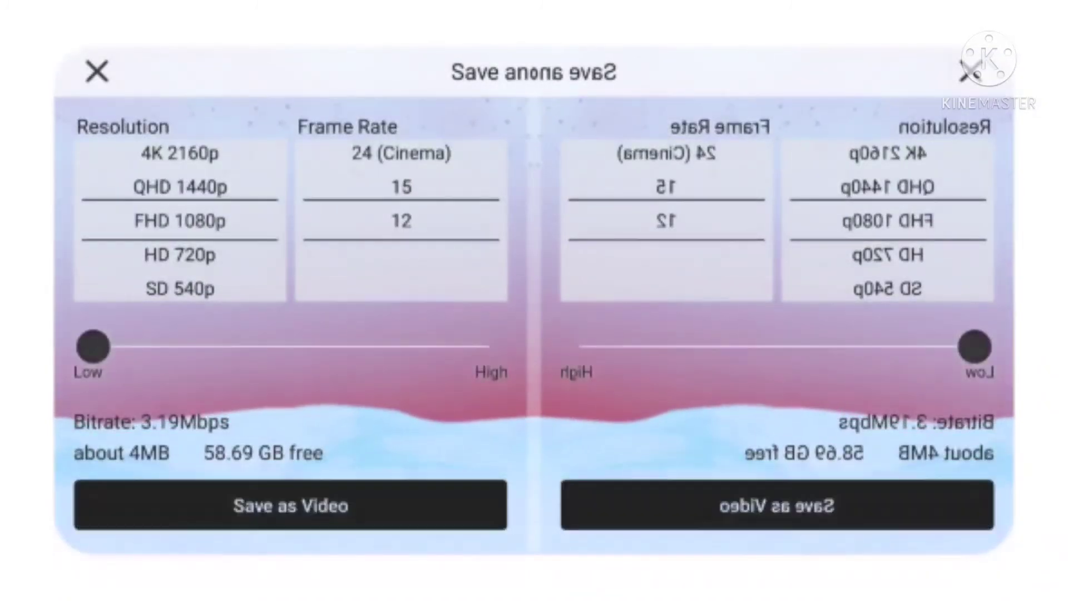
Save the project as a video and share it to YouTube's upload screen.
{"action": "left_click", "coordinate": [290, 505]}
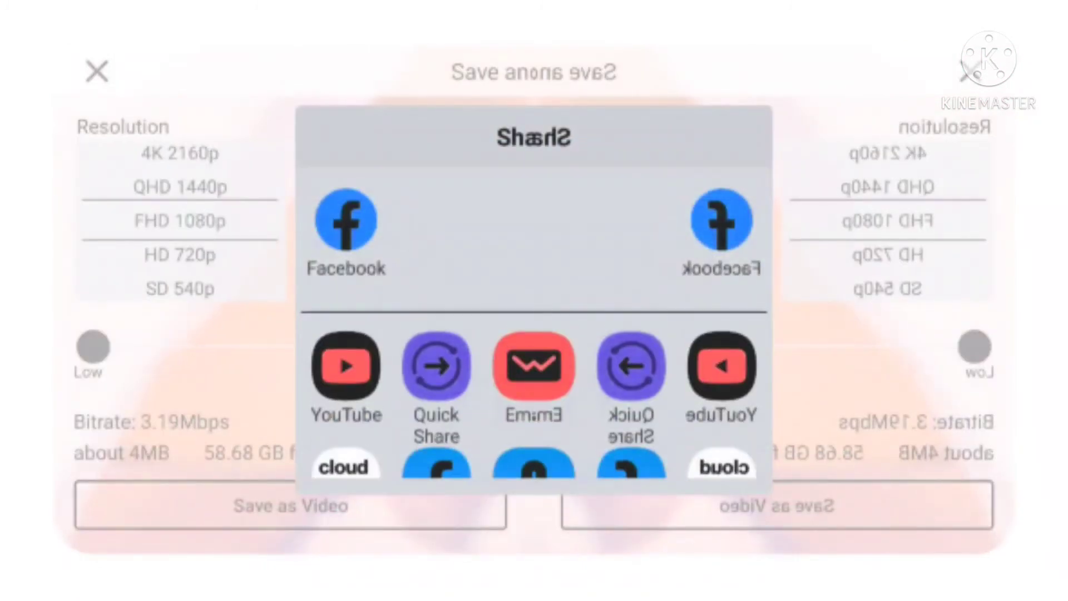
{"action": "left_click", "coordinate": [346, 368]}
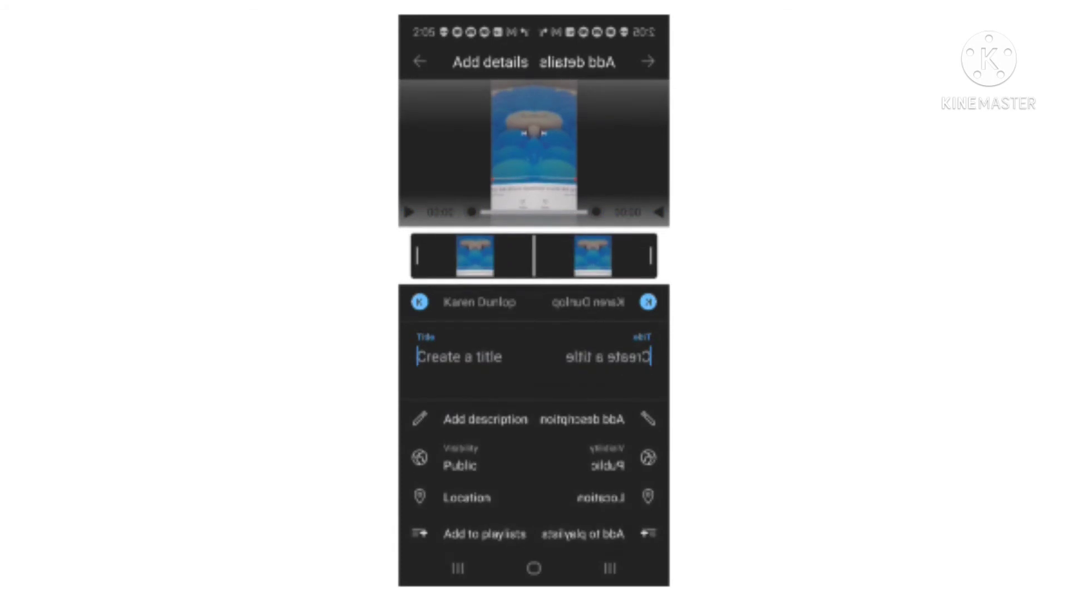
Title the YouTube upload 'sam' and publish it to Your videos.
{"action": "type", "text": "sam"}
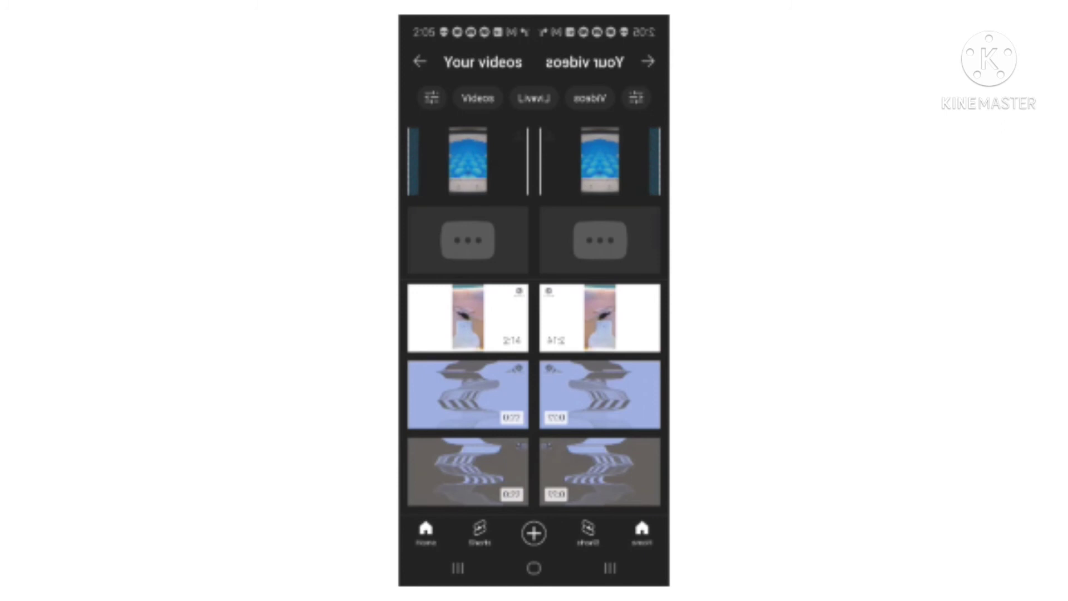
Scroll through Your videos, then open the Sort by options sheet.
{"action": "scroll", "scroll_direction": "down", "scroll_amount": 3}
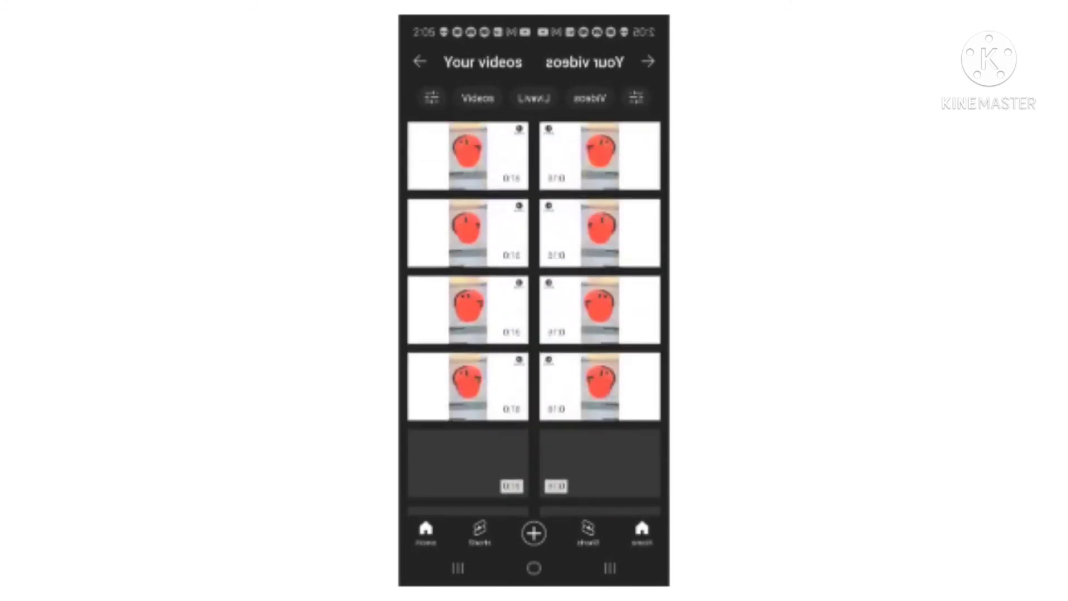
{"action": "scroll", "scroll_direction": "down", "scroll_amount": 3}
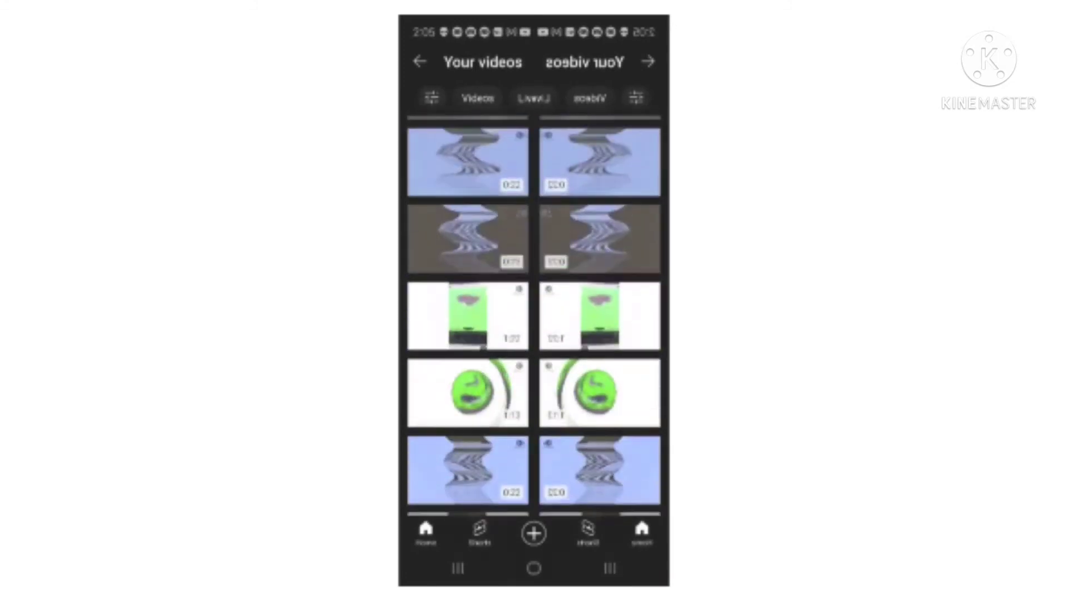
{"action": "scroll", "scroll_direction": "down", "scroll_amount": 3}
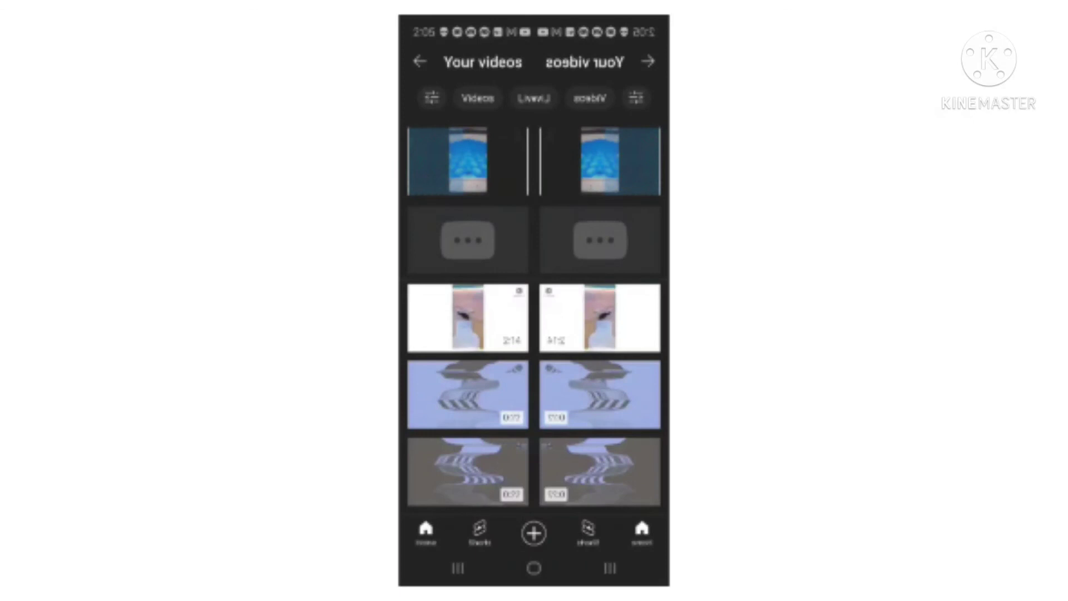
{"action": "left_click", "coordinate": [431, 97]}
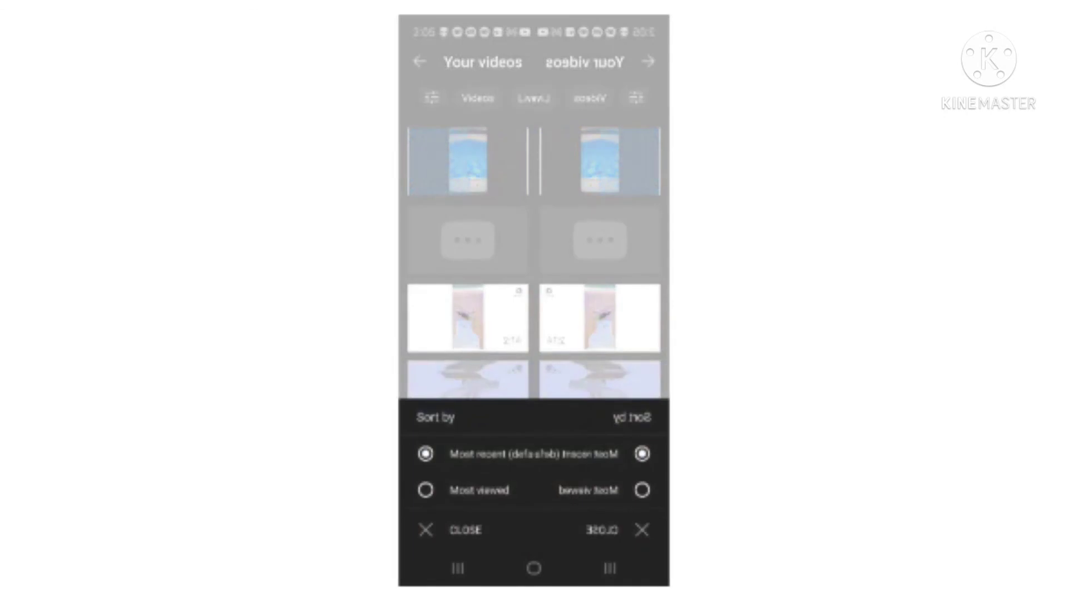